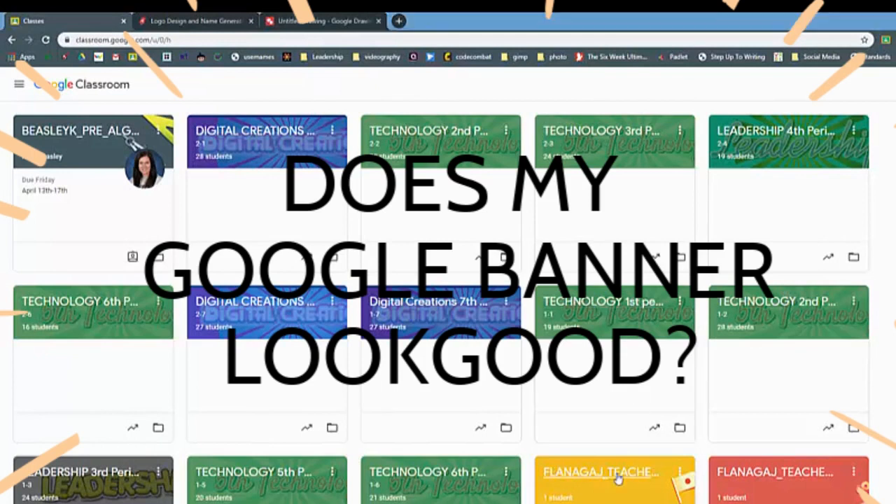
- Look at the teacher's aide class banner and return to the Classes overview
click(613, 471)
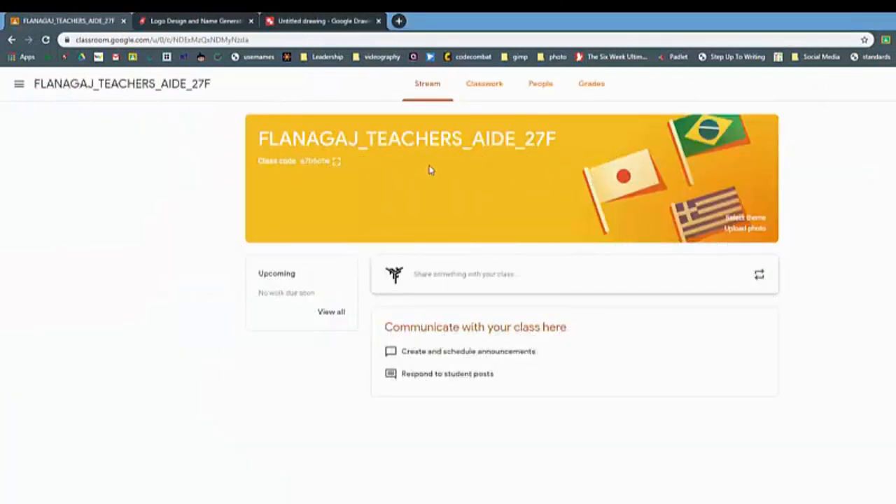
click(19, 84)
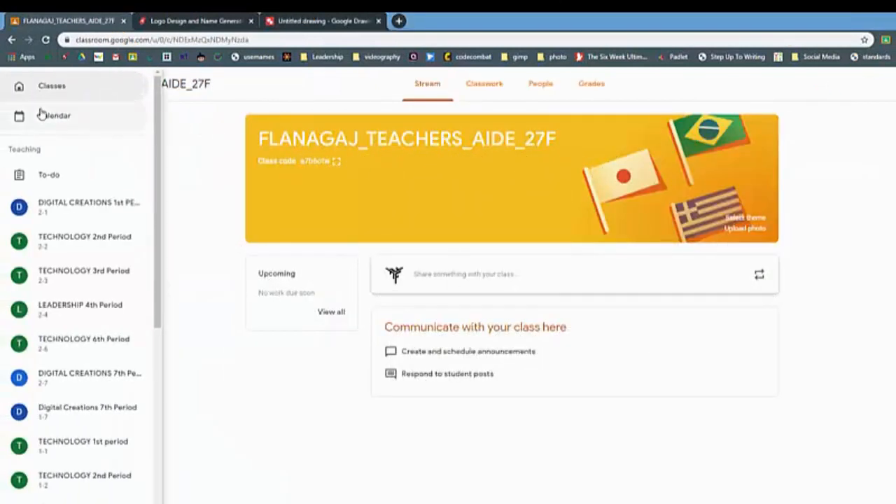
click(51, 85)
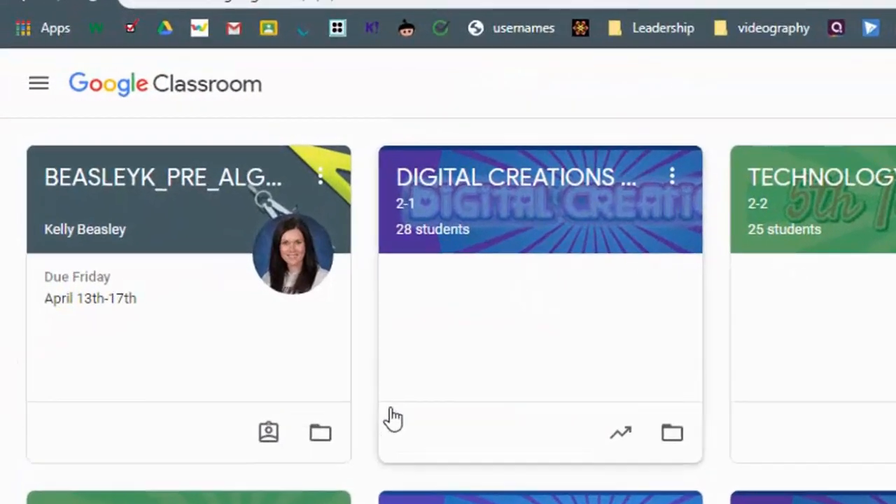
mouse_move(336, 214)
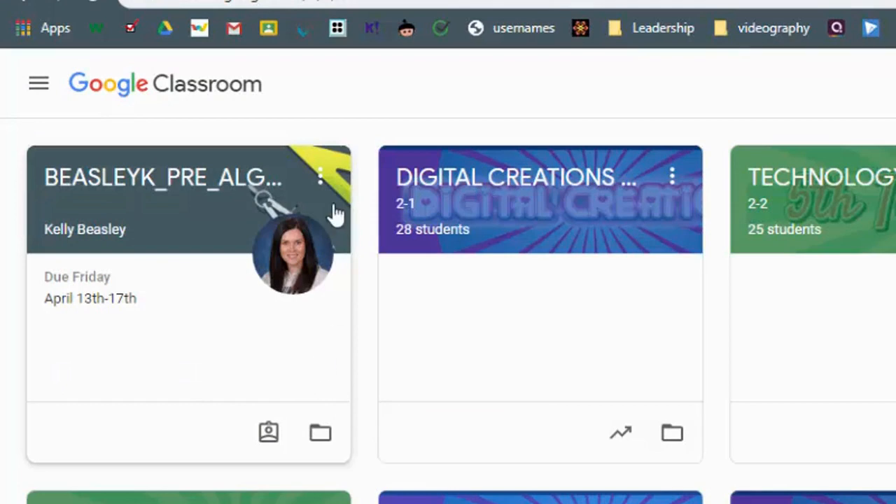
mouse_move(315, 307)
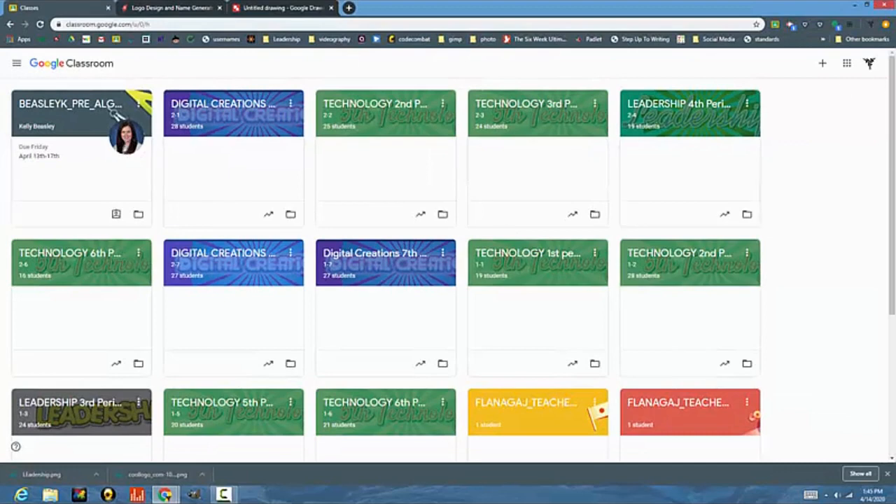
- Check the account profile dialog, then switch to the blank Untitled drawing
click(869, 63)
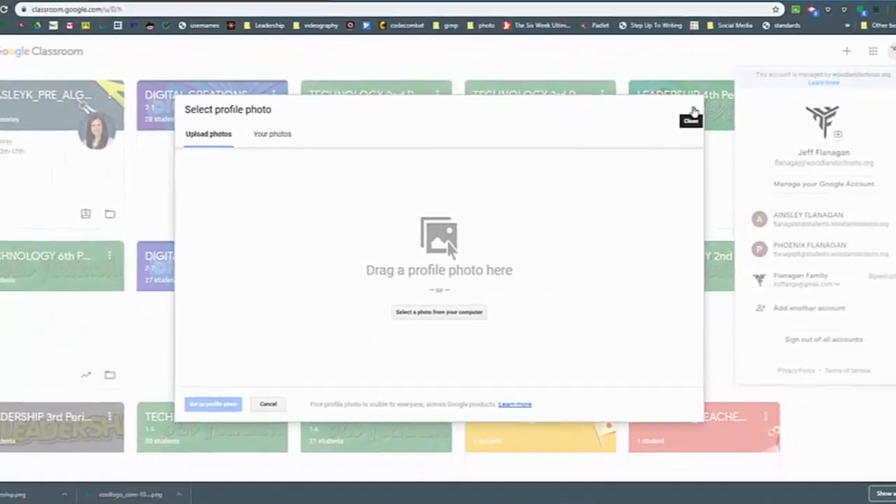
click(690, 119)
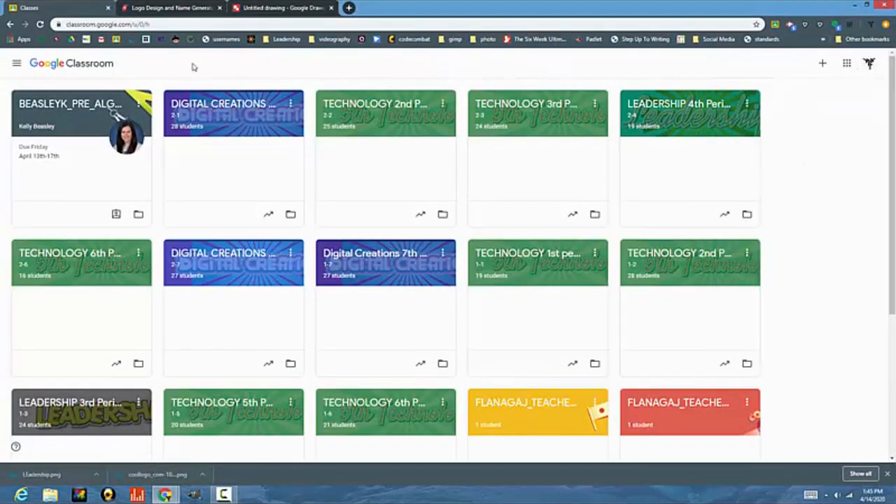
click(280, 8)
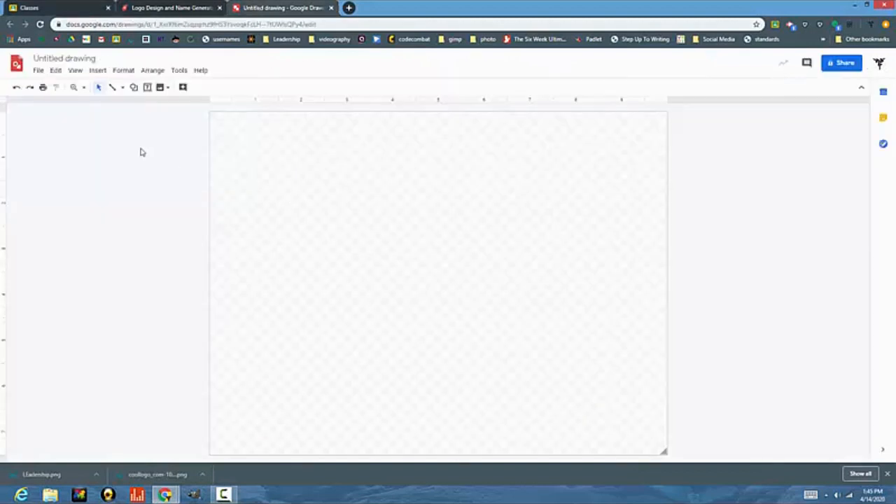
- Set a custom page size of 1000 by 250 pixels in Page setup and apply it
click(39, 70)
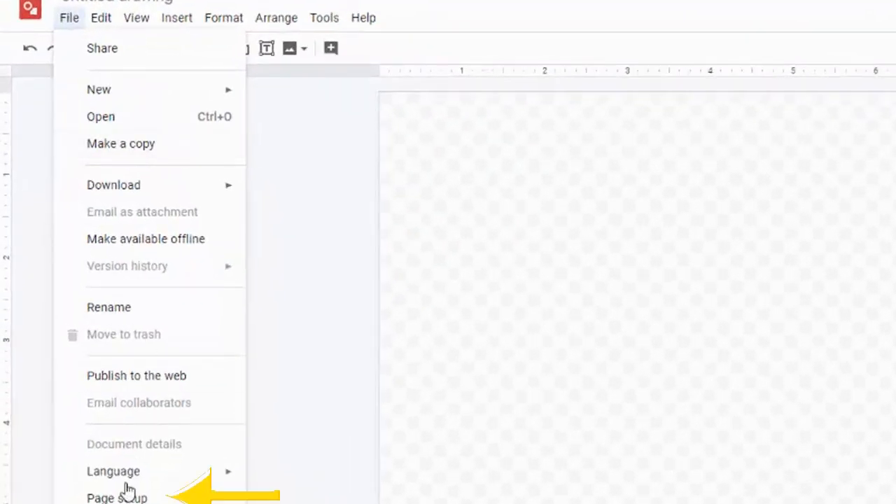
click(117, 497)
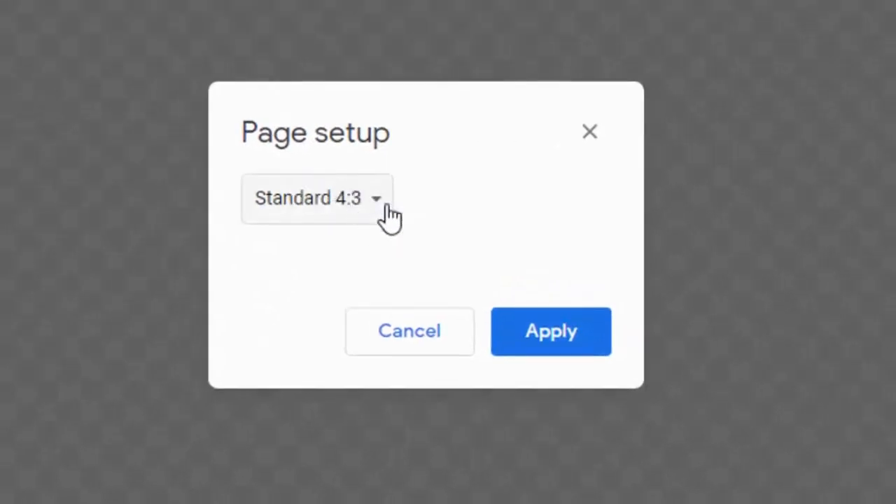
click(316, 197)
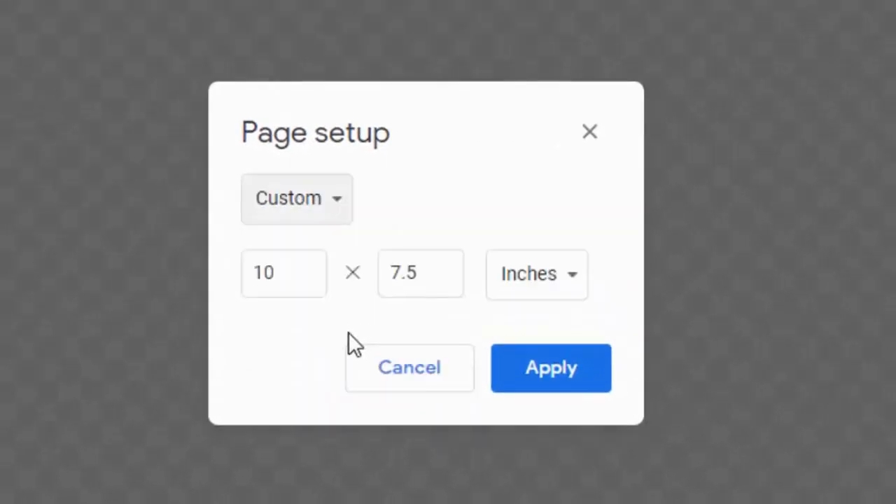
click(536, 274)
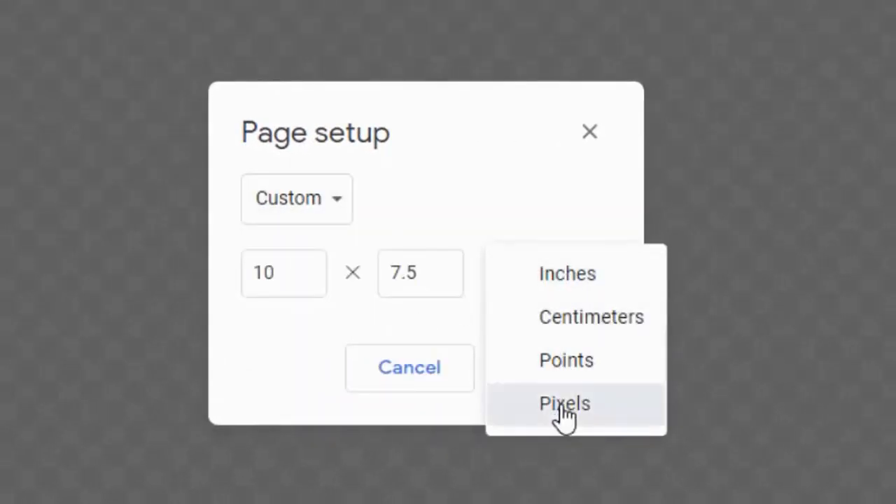
click(564, 403)
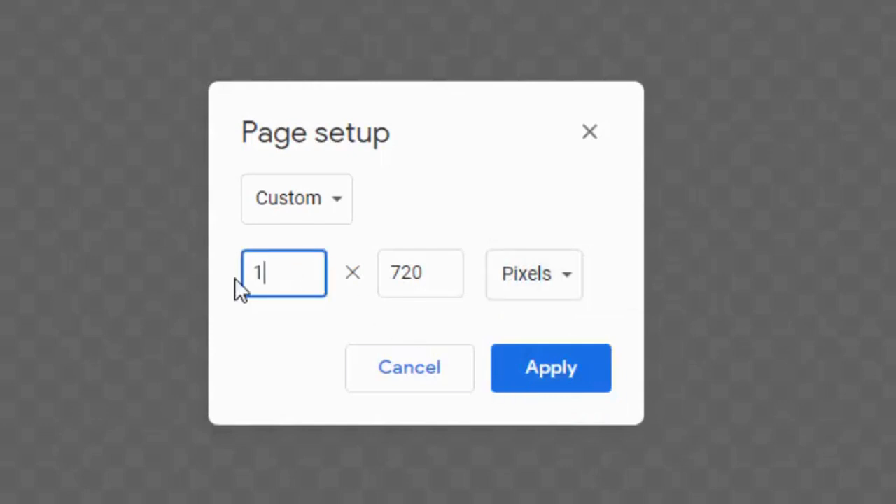
text(000)
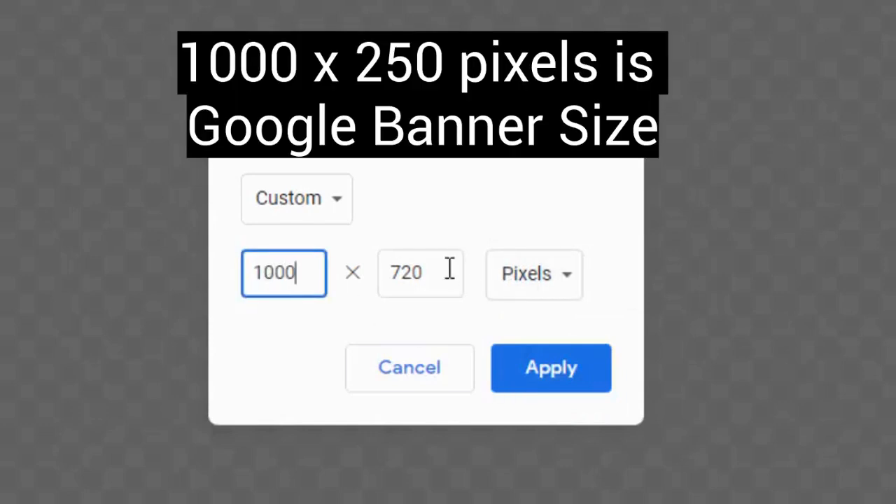
text(250)
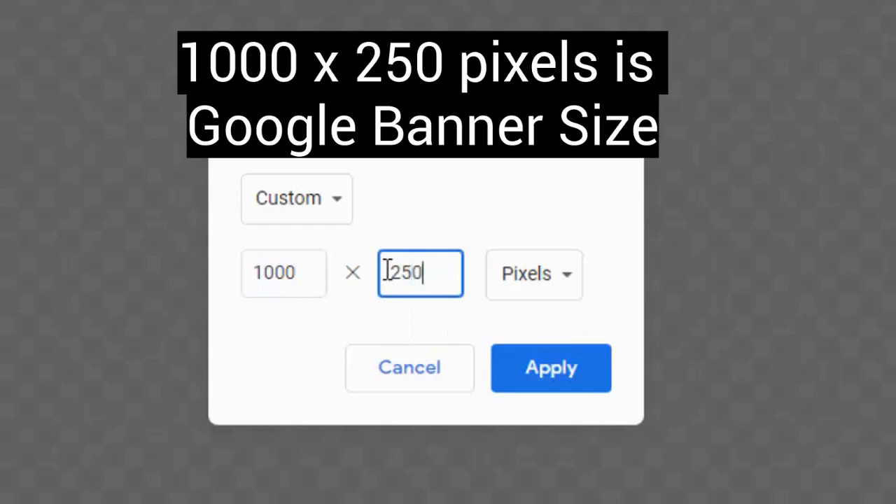
click(550, 368)
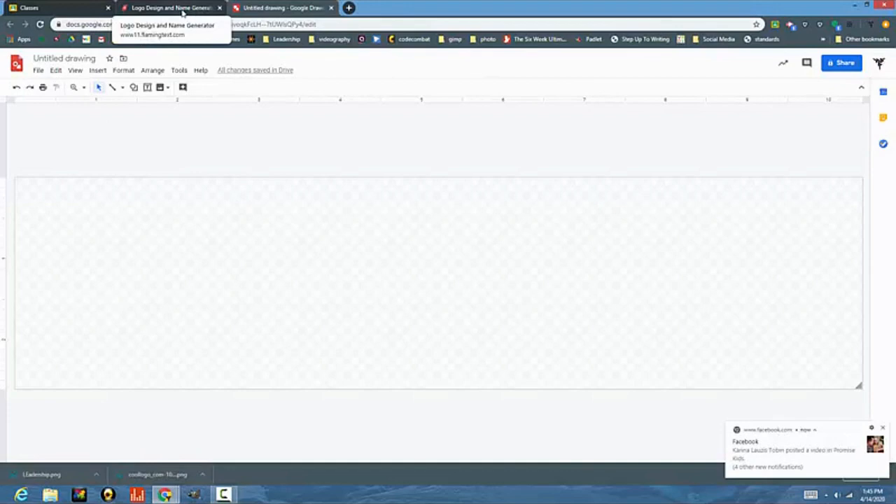
- Browse the FlamingText logo gallery and choose the blue Smurfs style
click(171, 8)
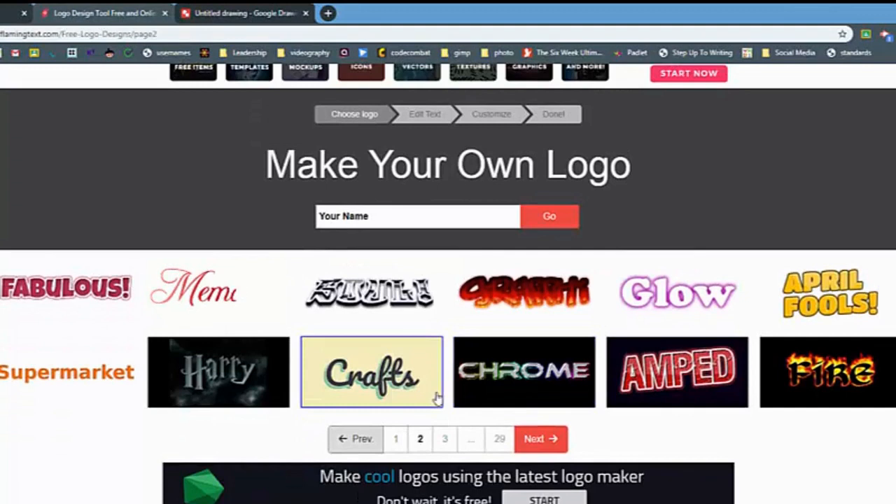
scroll(down, 3)
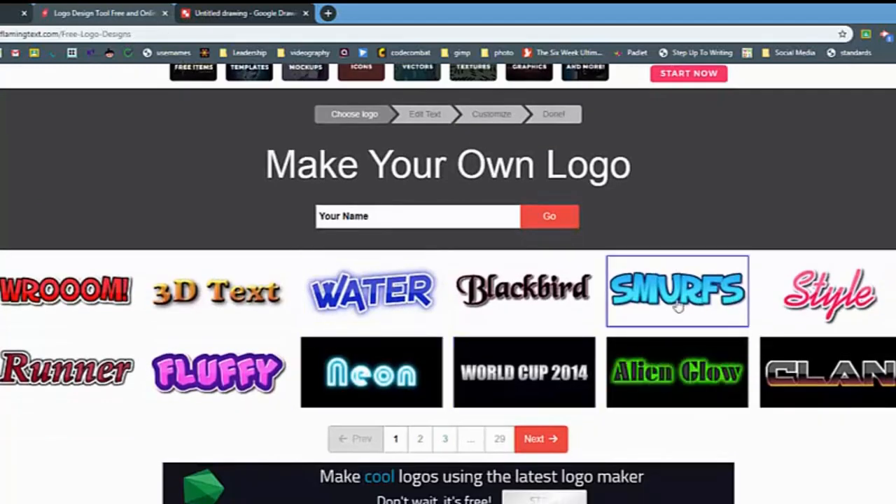
click(676, 291)
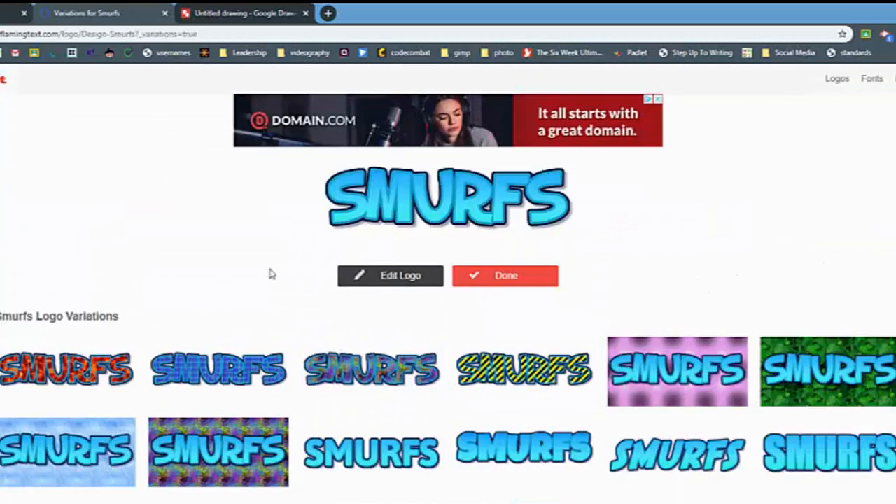
- Clear the SMURFS wording from the Logo Text box
click(523, 371)
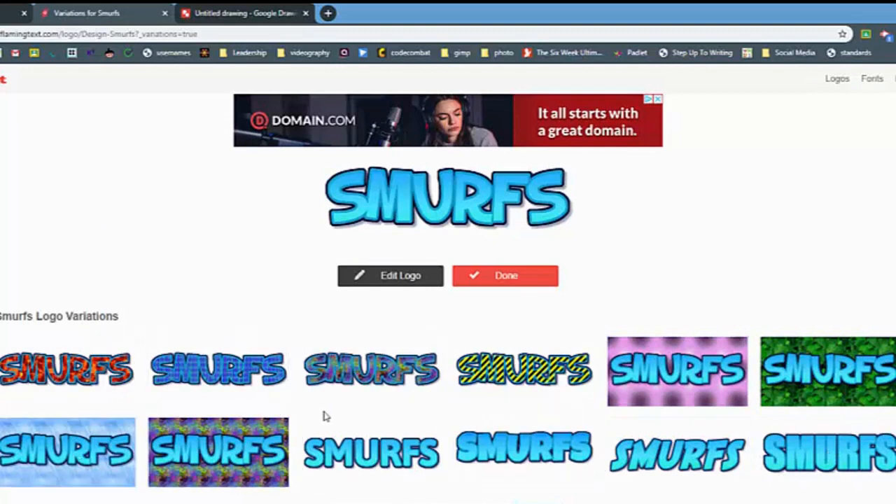
mouse_move(677, 371)
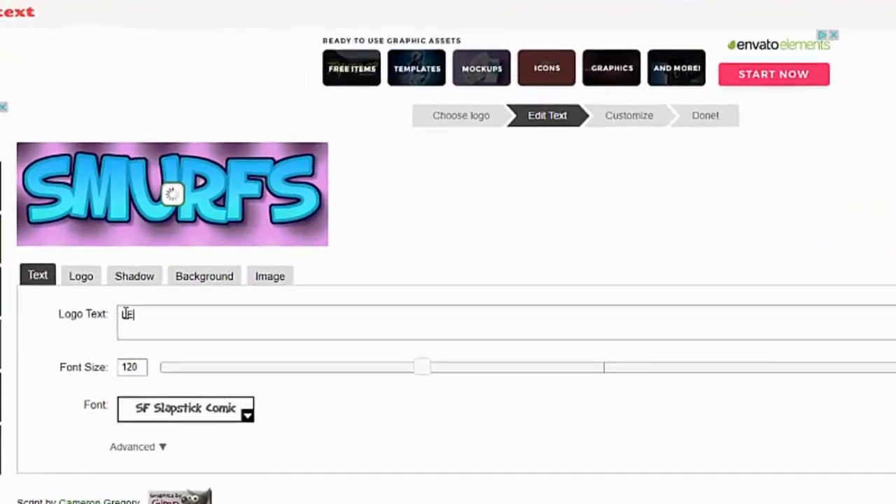
- Make the logo read LEADERSHIP with a font size of about 172 so the word fits
text(LEADERSHIP)
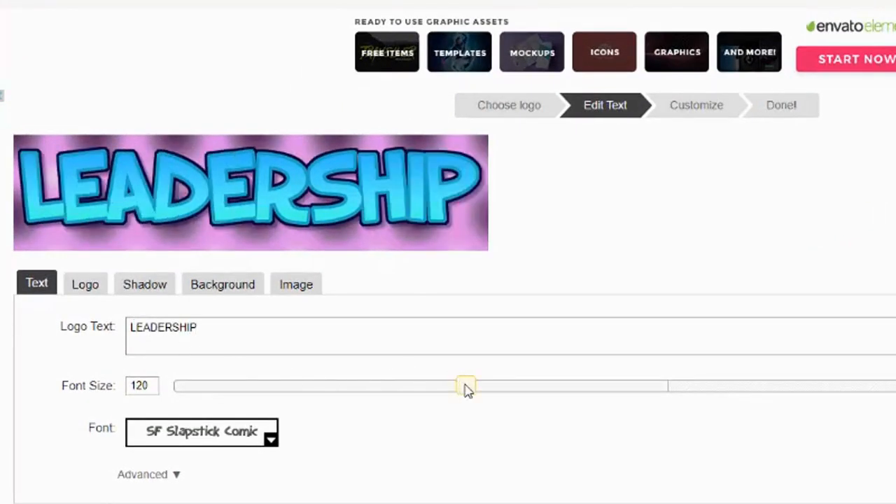
drag(466, 385, 615, 386)
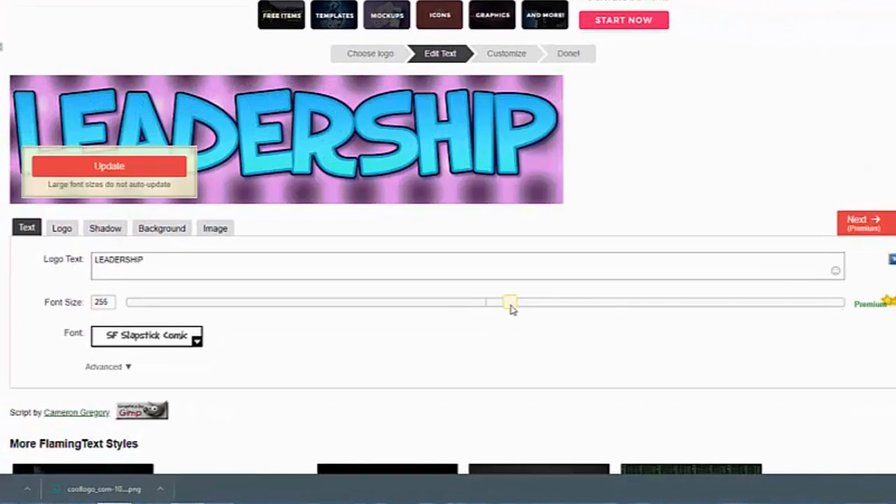
drag(509, 302, 475, 302)
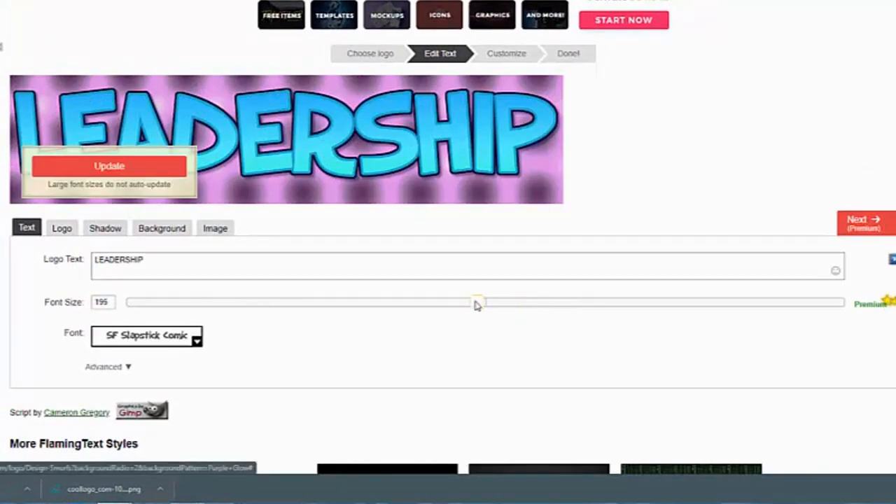
- Review the font choices and move on to the Customize step
scroll(down, 3)
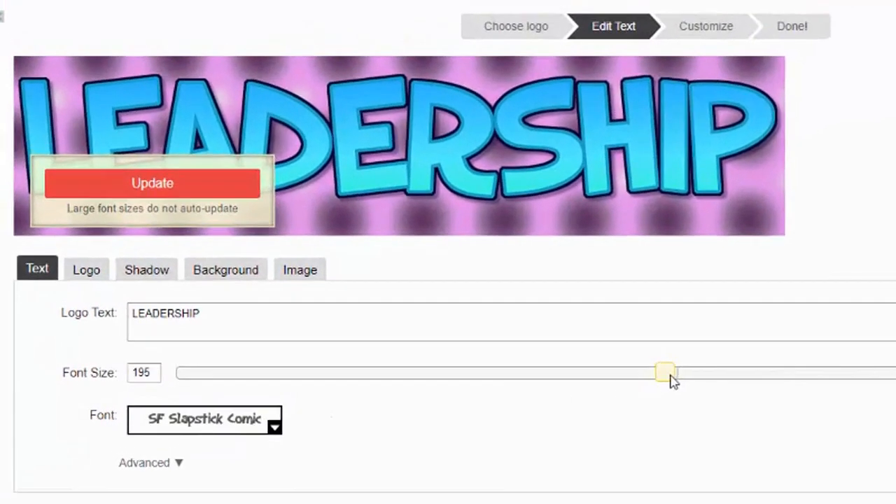
click(205, 419)
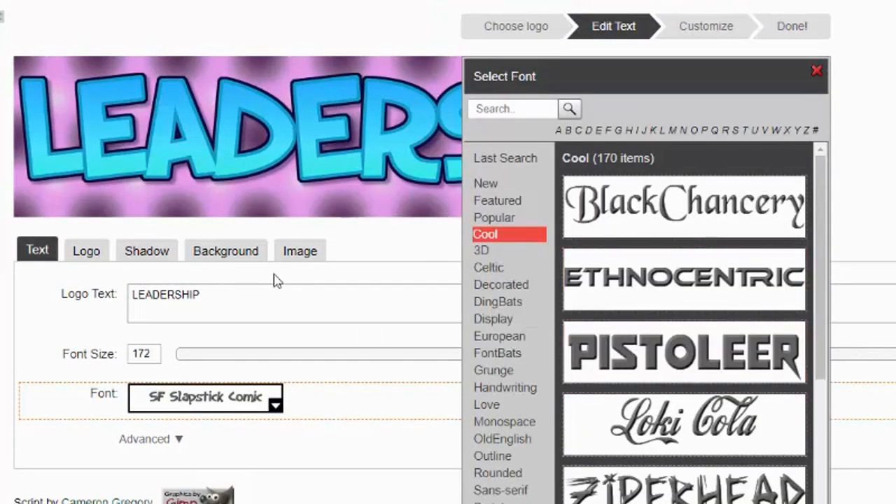
click(705, 26)
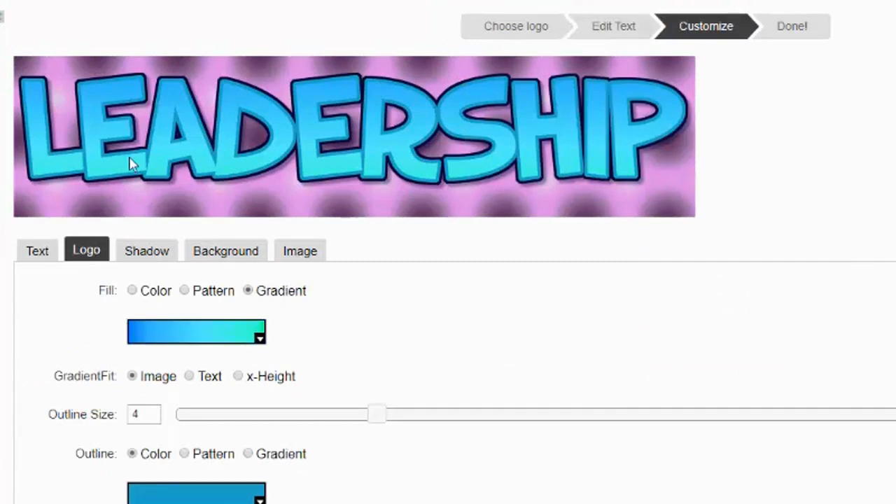
- Review the Shadow and Background settings before the PNG image options
click(147, 251)
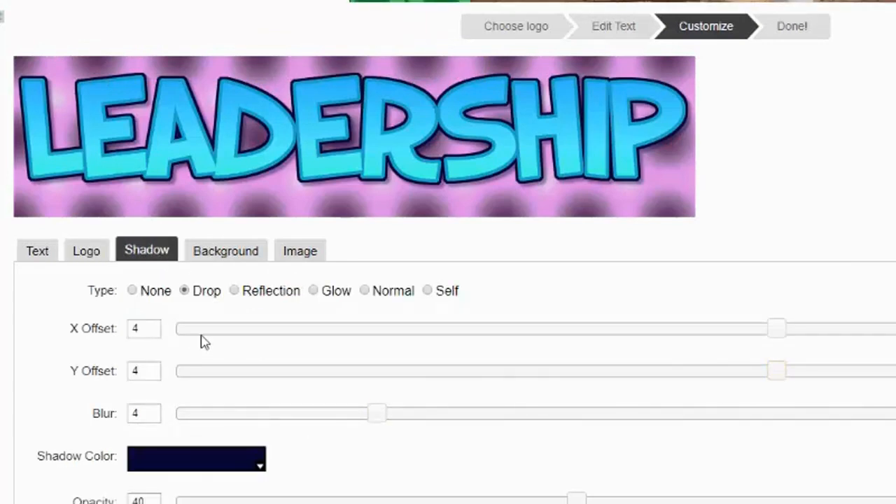
mouse_move(324, 301)
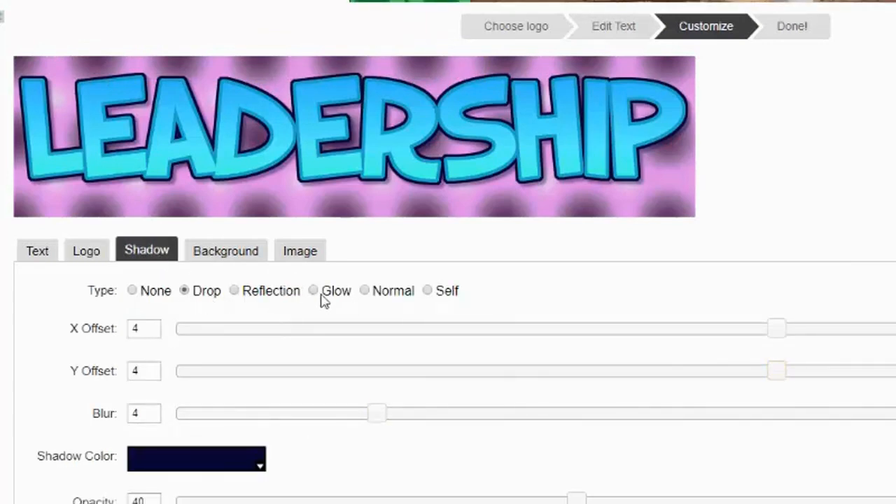
mouse_move(235, 329)
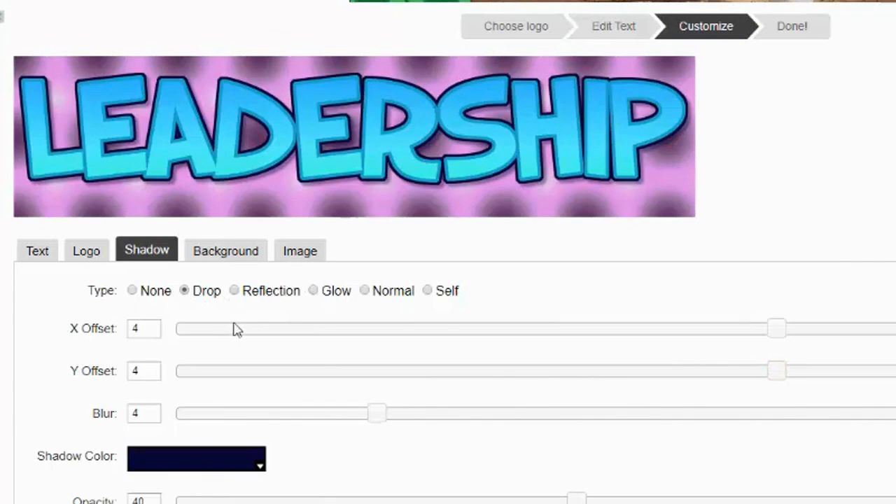
mouse_move(226, 251)
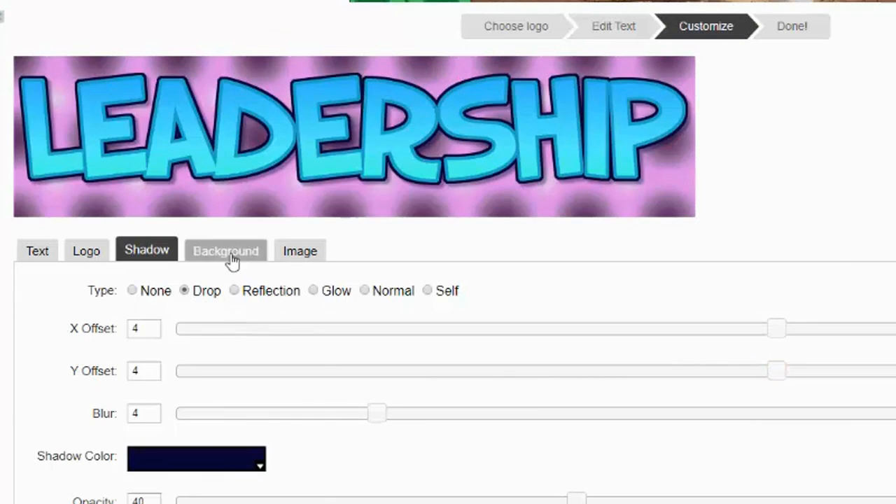
click(225, 251)
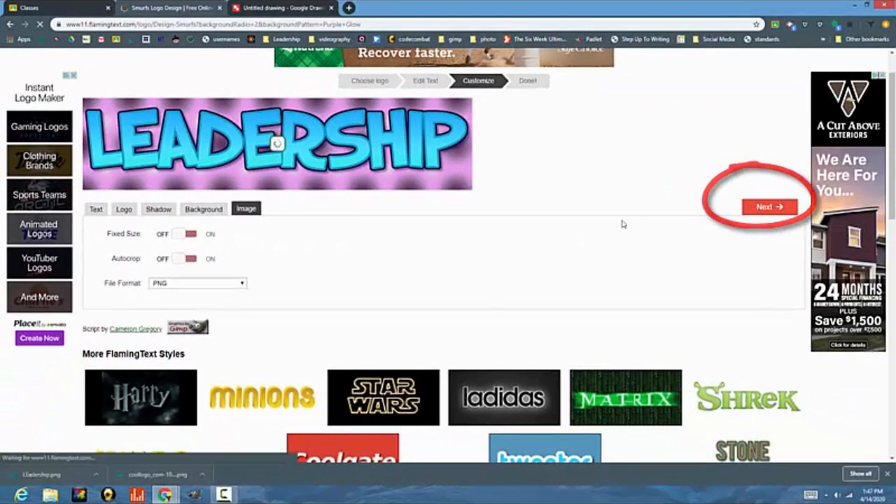
- Download the LEADERSHIP logo, save the banner drawing as a PNG and return to Classes
click(770, 206)
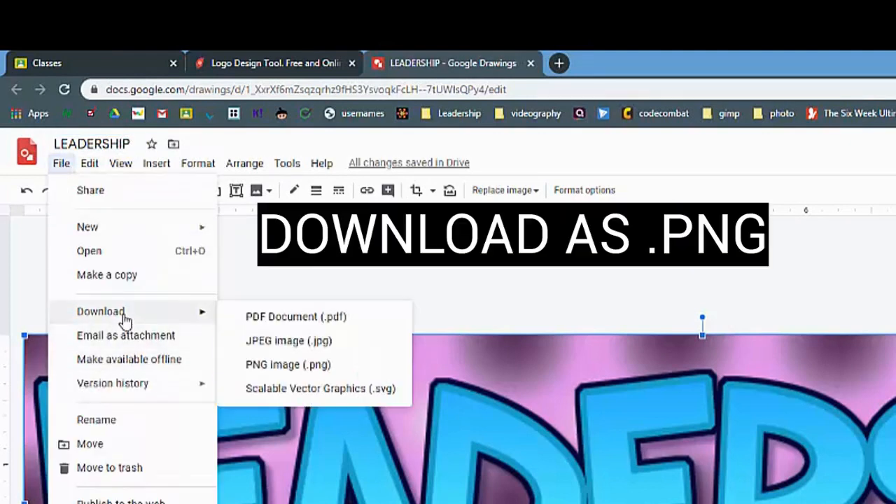
click(288, 364)
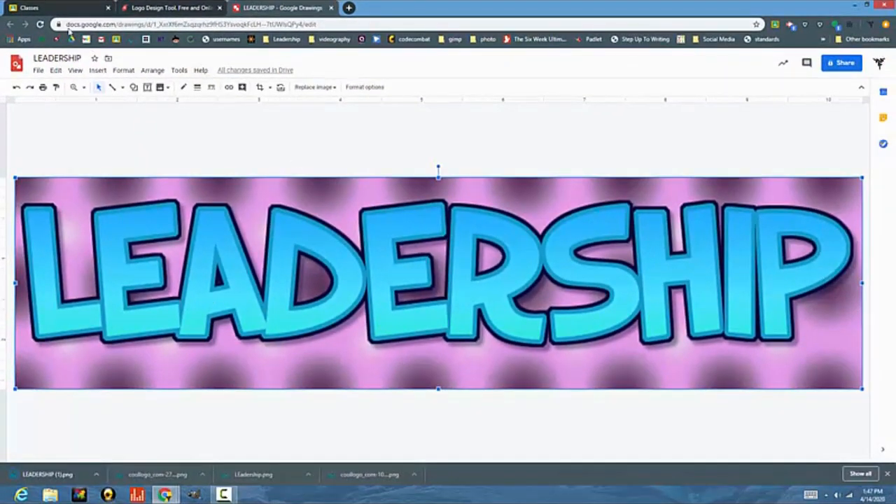
click(49, 8)
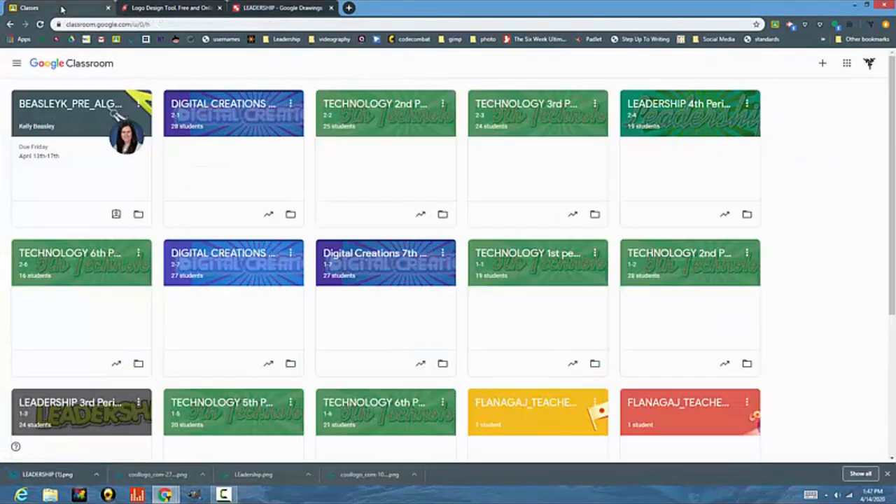
mouse_move(102, 218)
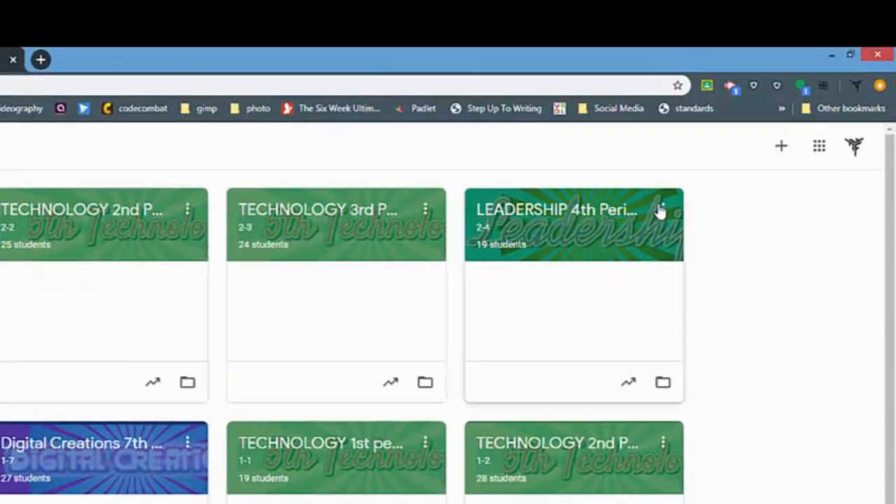
- Upload LEADERSHIP (1).png as the LEADERSHIP 4th Period class theme
click(556, 209)
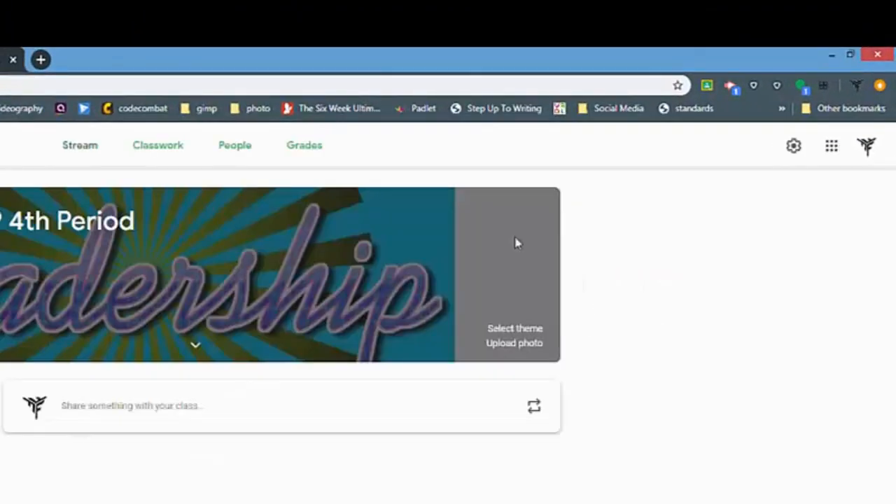
click(513, 343)
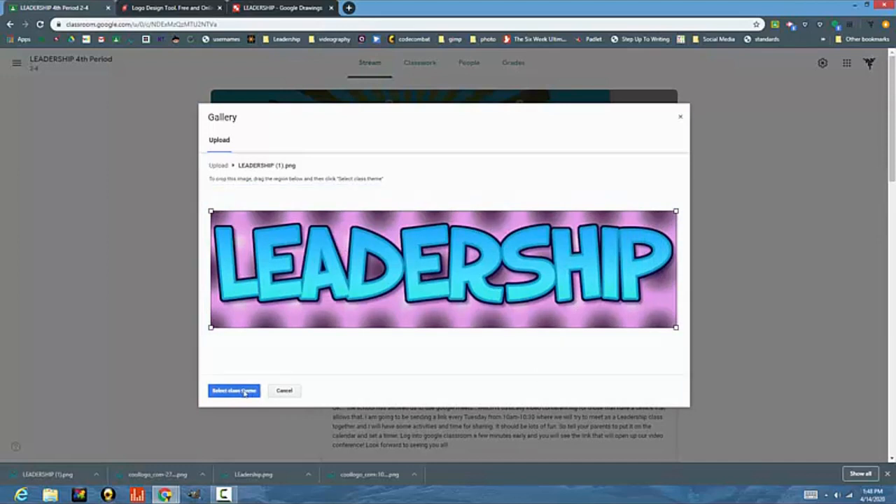
click(234, 391)
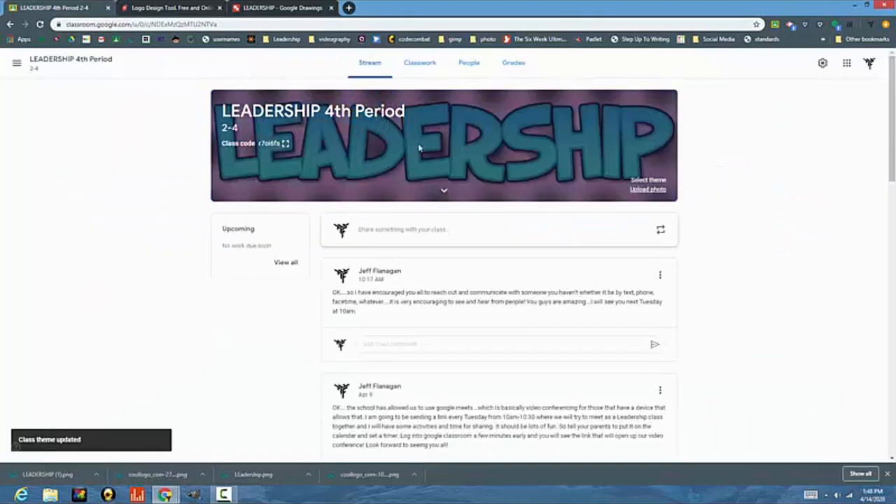
mouse_move(616, 150)
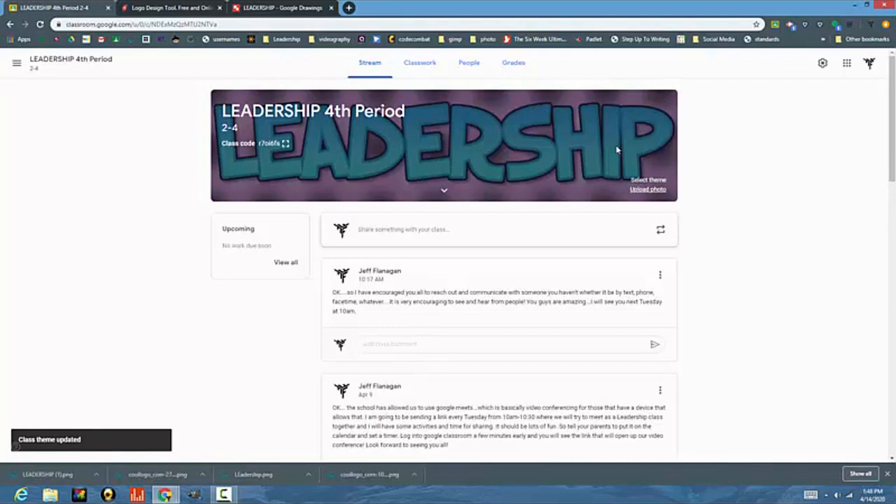